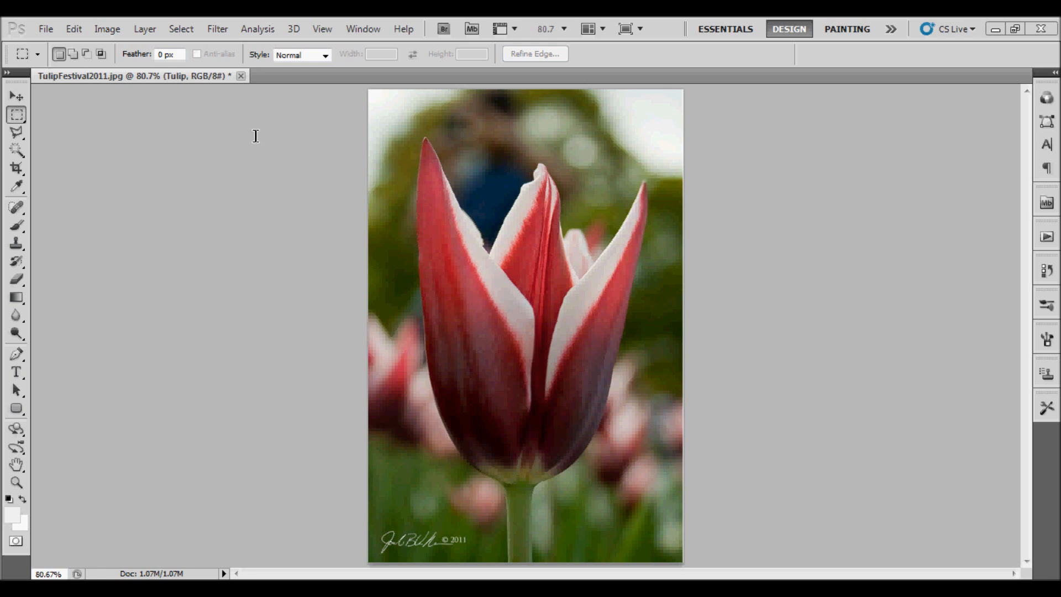
Show the Layers panel from the Window menu, revealing the single Tulip layer
left_click(363, 29)
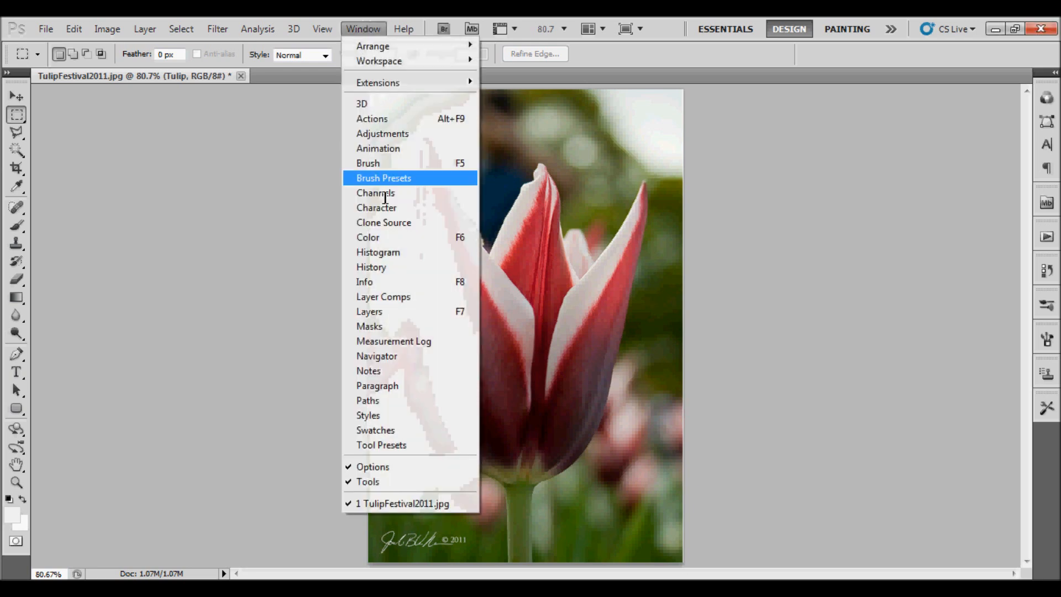
left_click(370, 312)
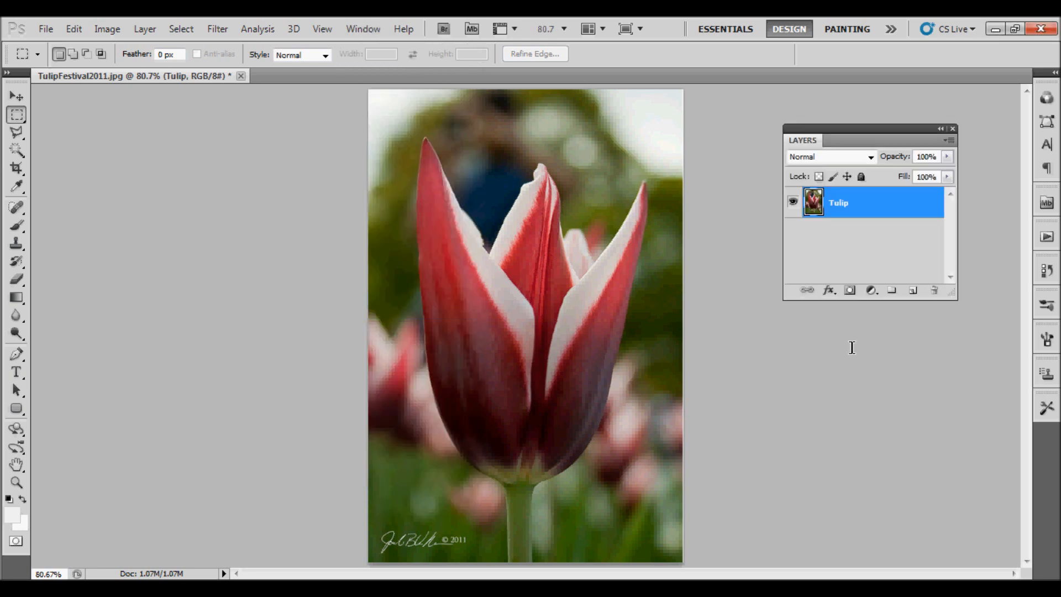
mouse_move(937, 306)
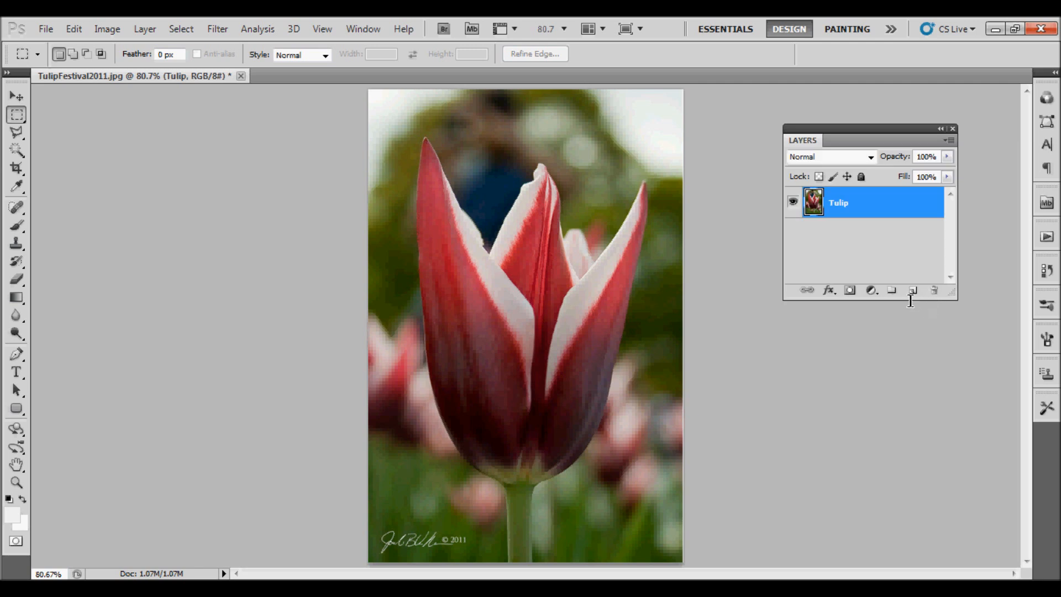
mouse_move(913, 291)
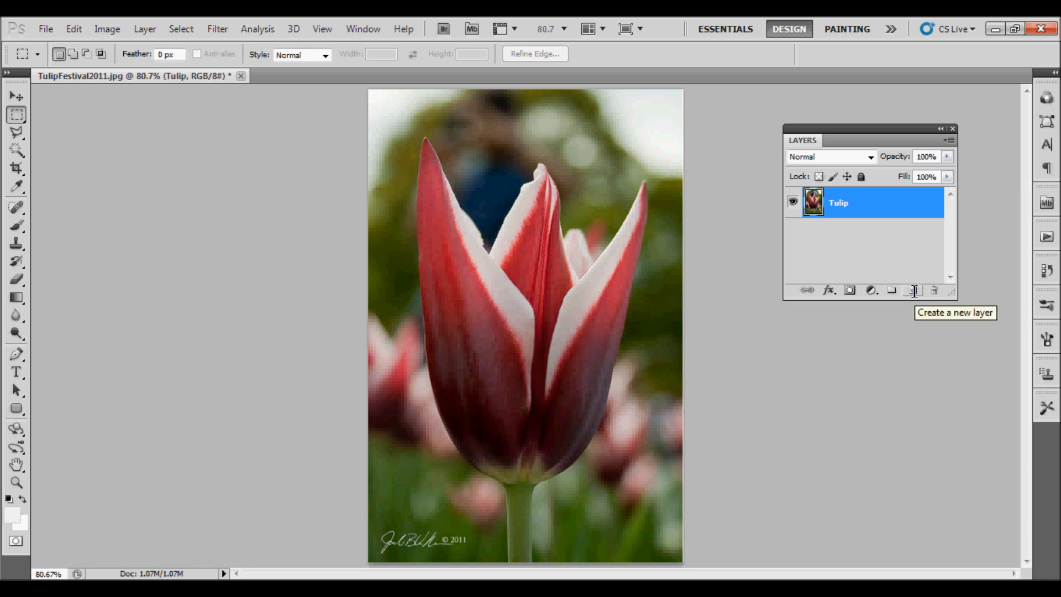
left_click(914, 291)
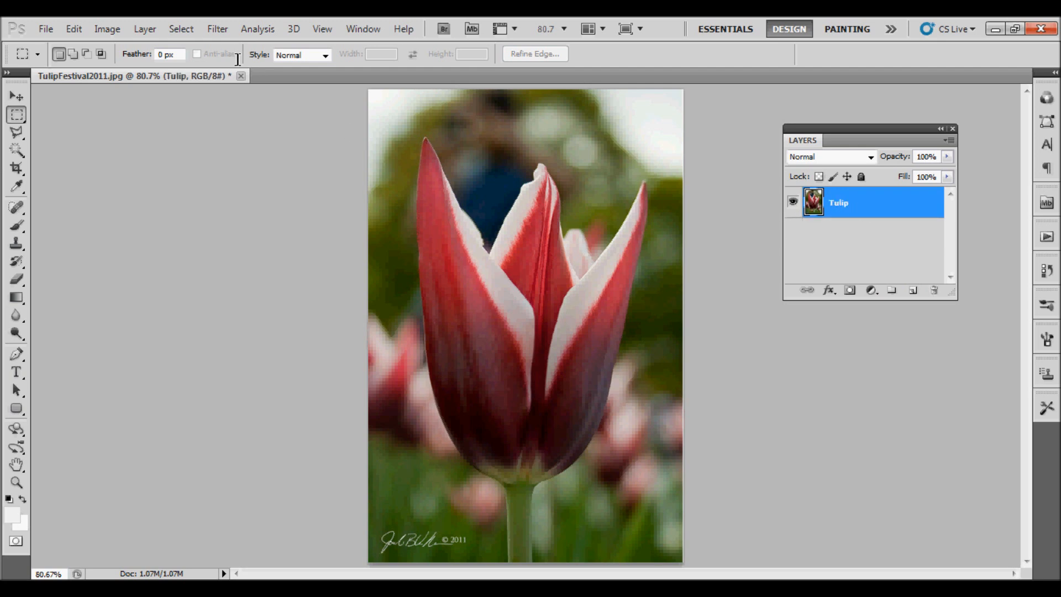
left_click(144, 29)
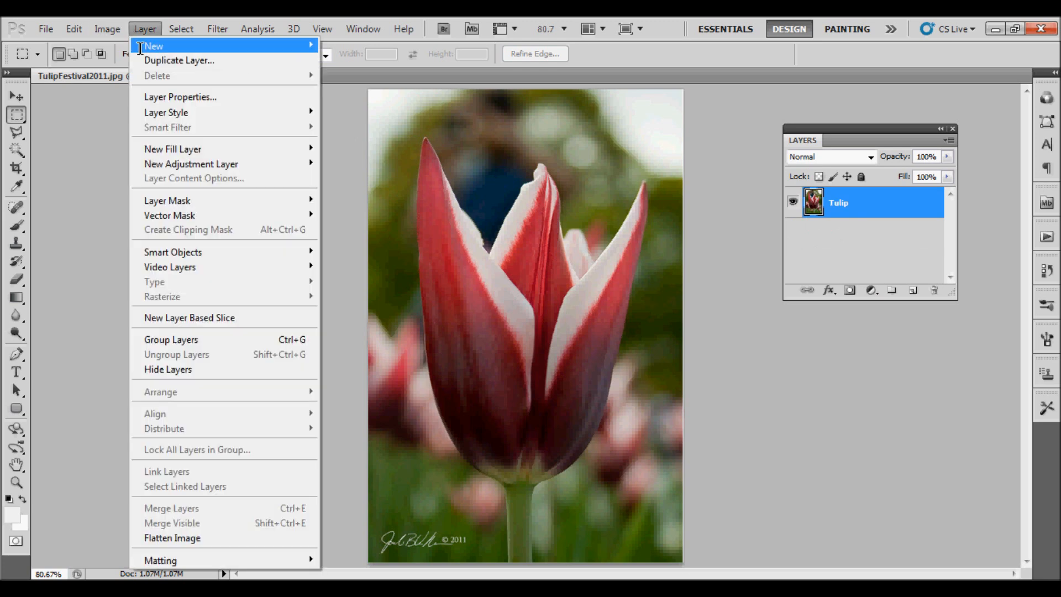
left_click(153, 46)
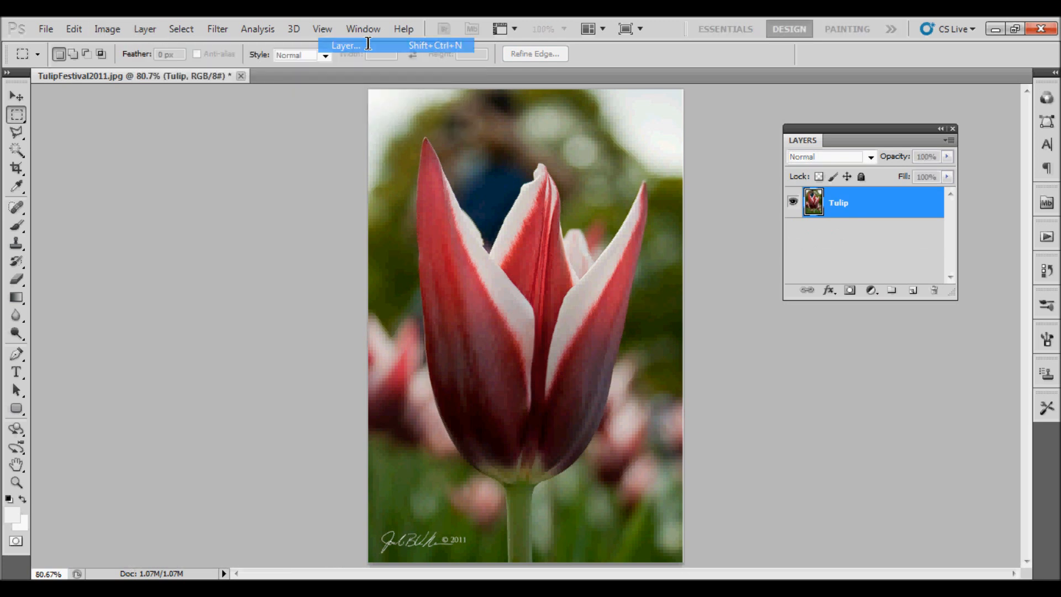
left_click(345, 45)
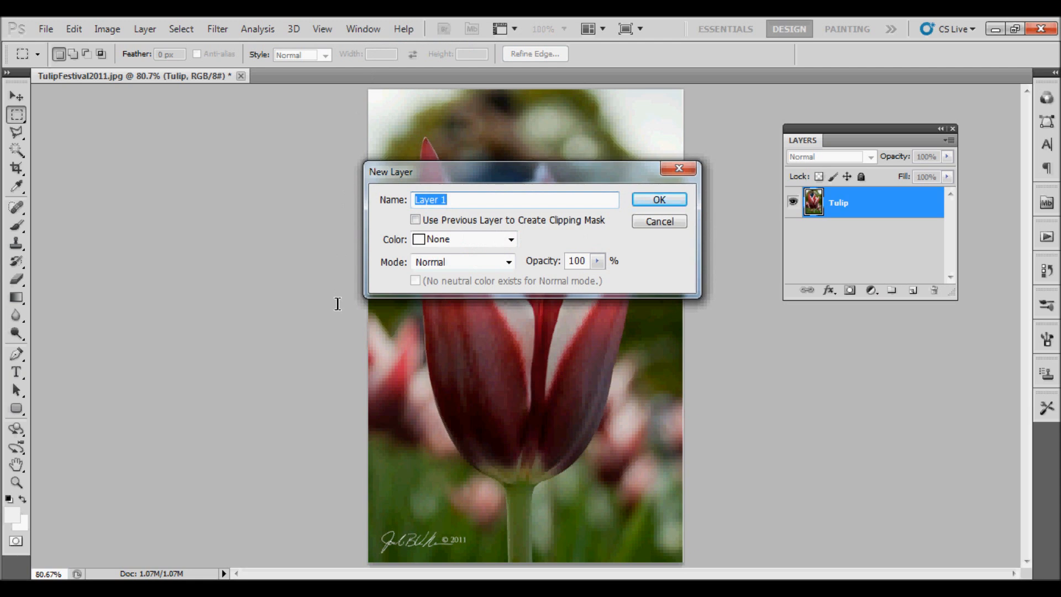
type("New Lay")
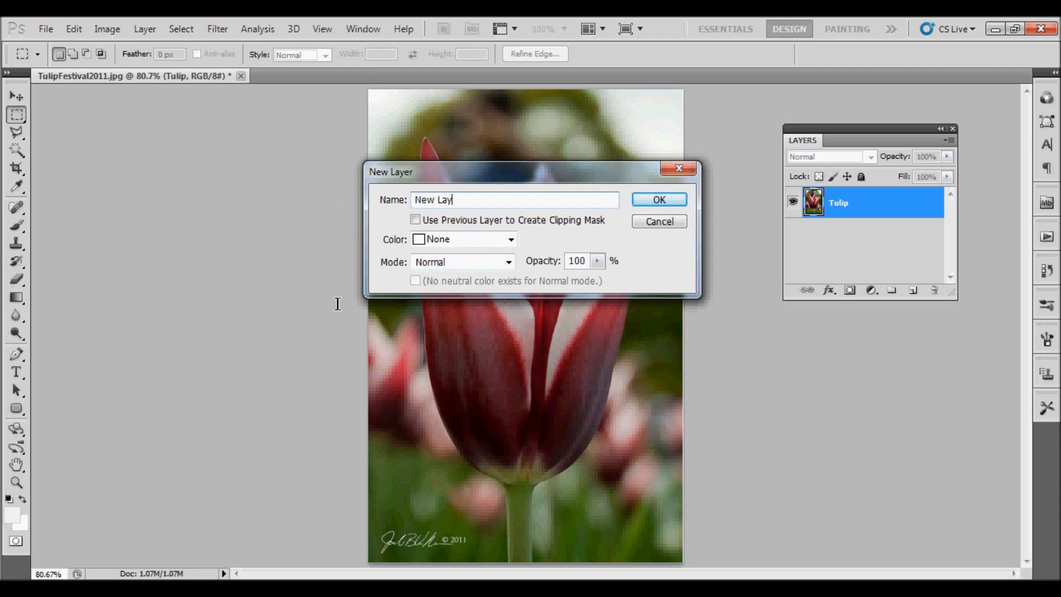
left_click(658, 199)
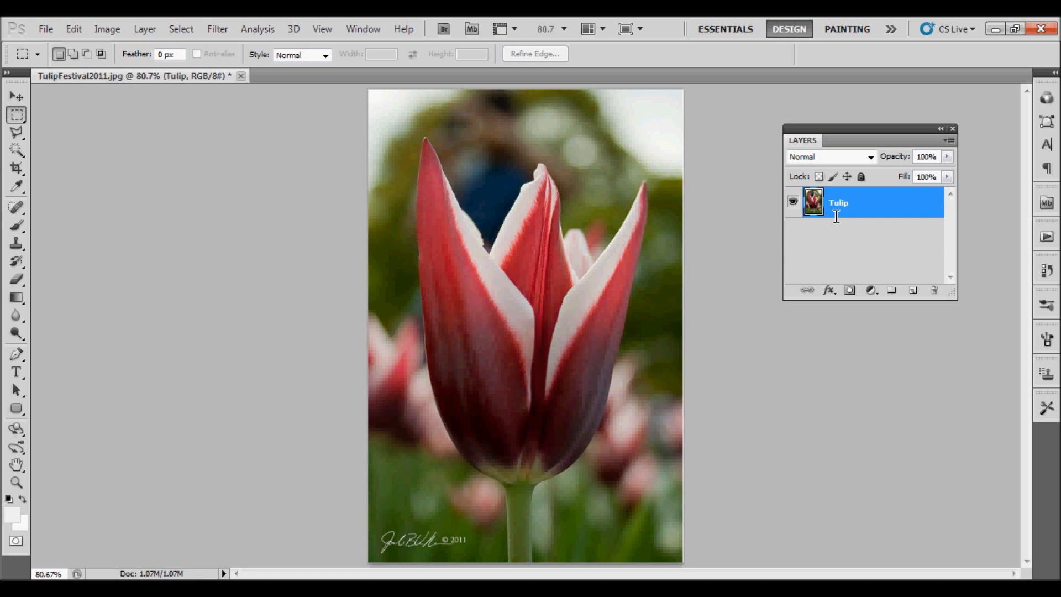
left_click(914, 290)
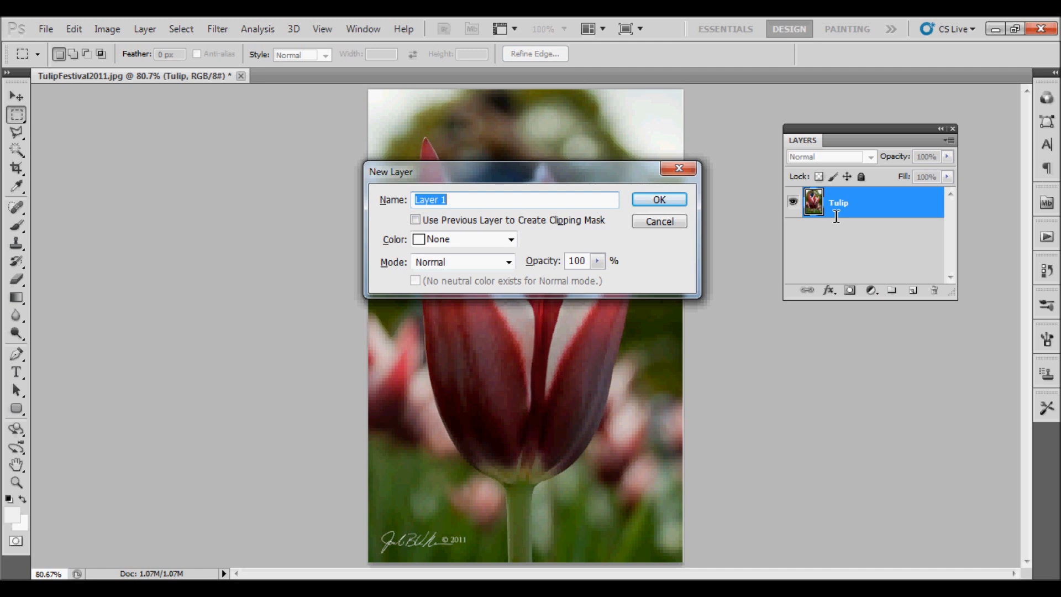
type("New Lay")
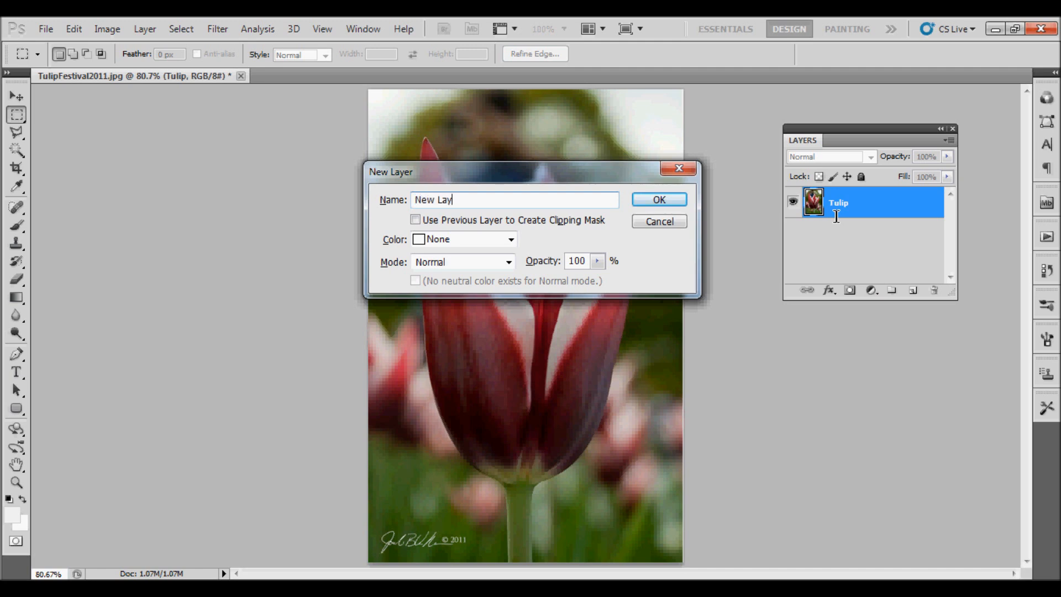
left_click(657, 199)
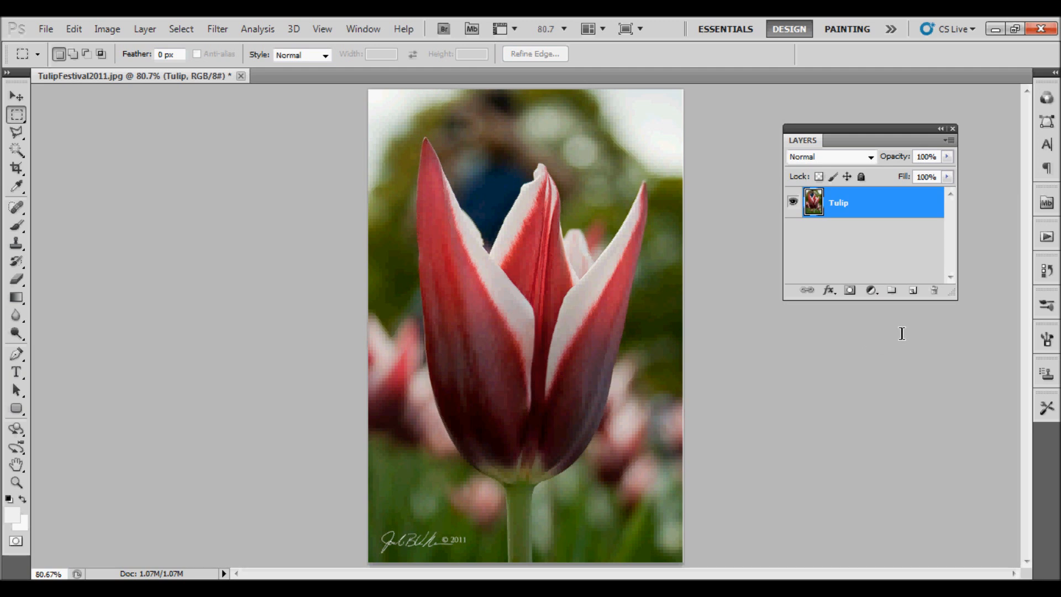
mouse_move(903, 328)
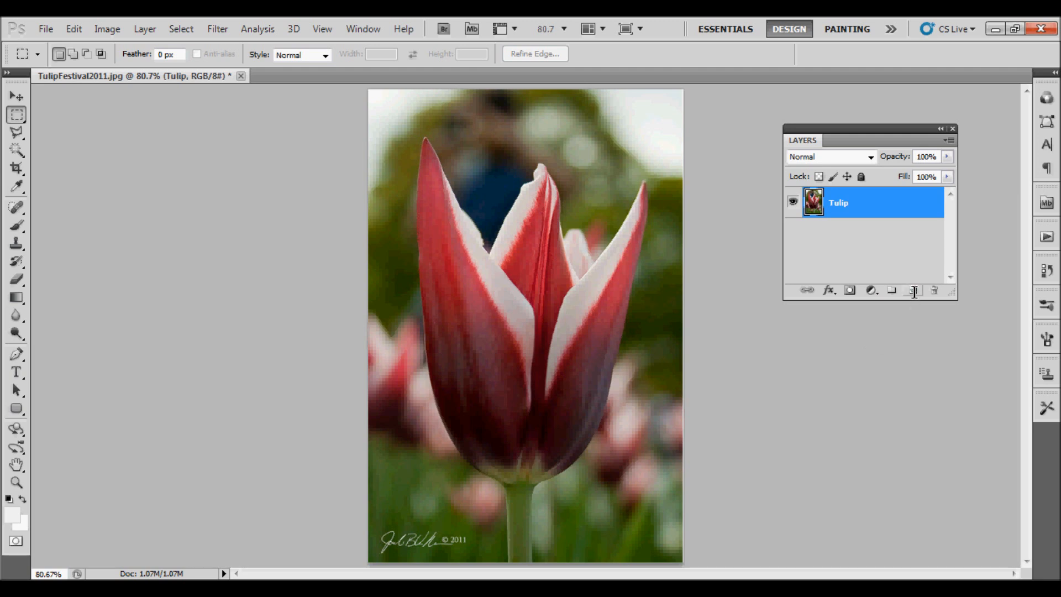
Add an empty Layer 1 below Tulip via Ctrl-click on Create a new layer, then start editing its name
left_click(914, 291)
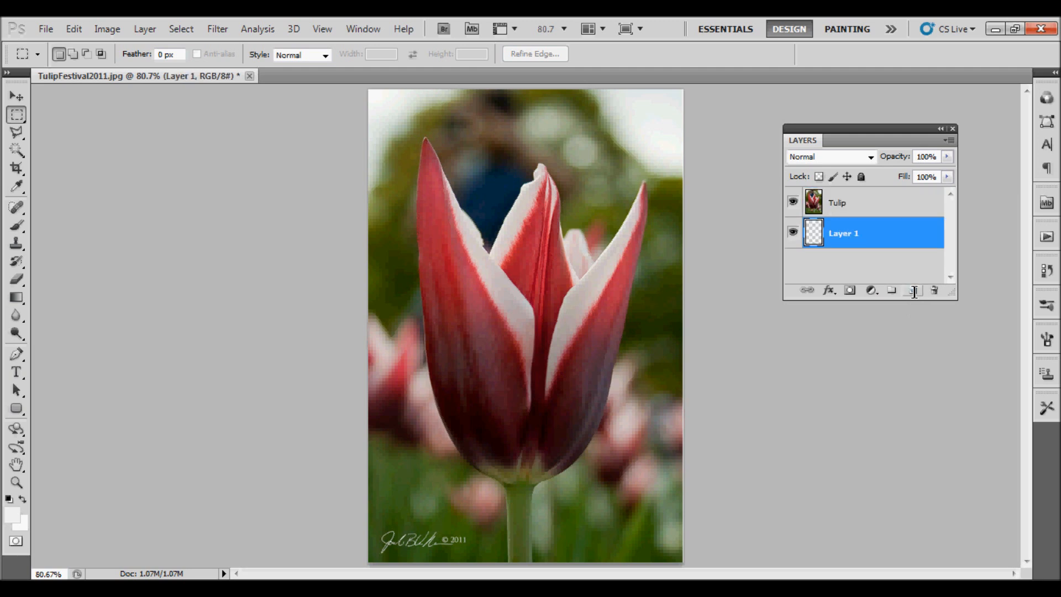
double_click(844, 234)
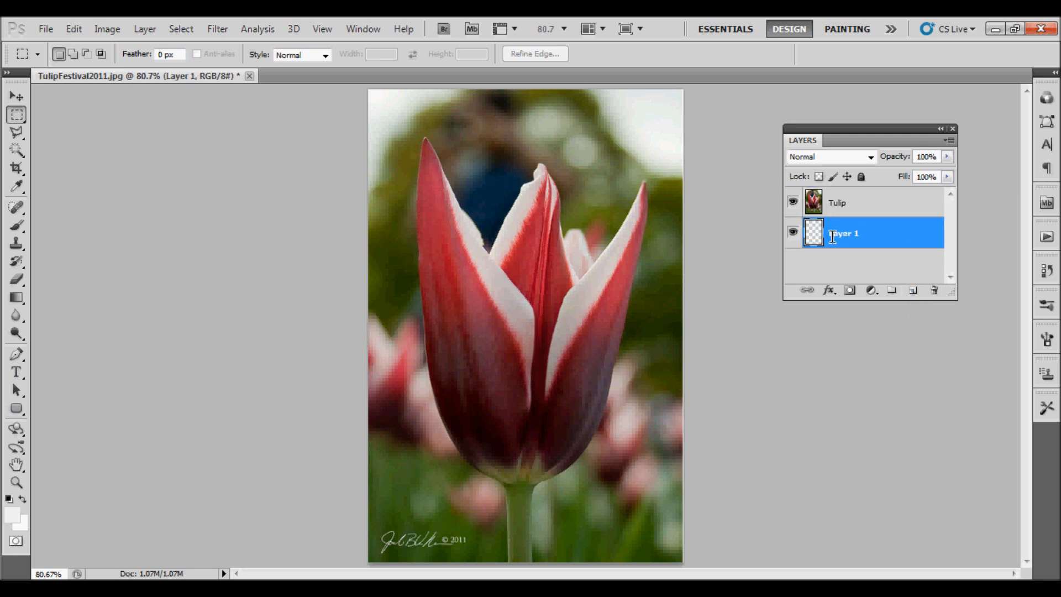